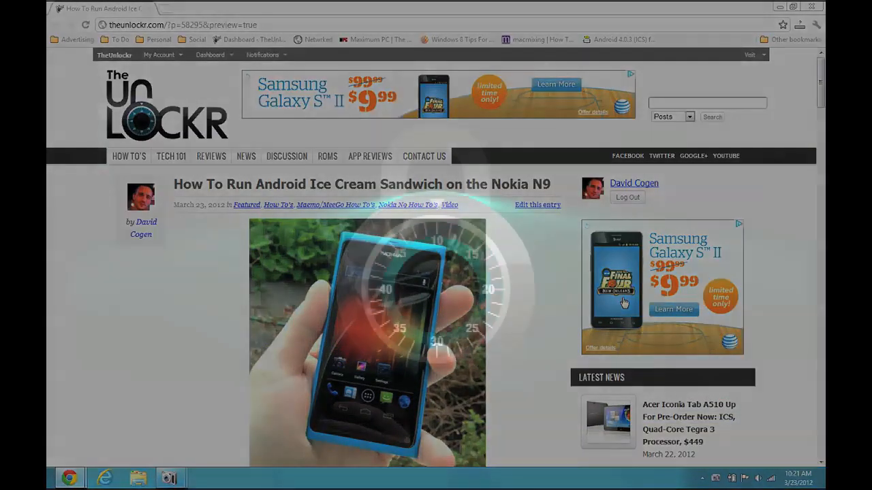
Scroll the N9 guide down to section II, Flash the Dual-Boot Kernel.
scroll(down, 3)
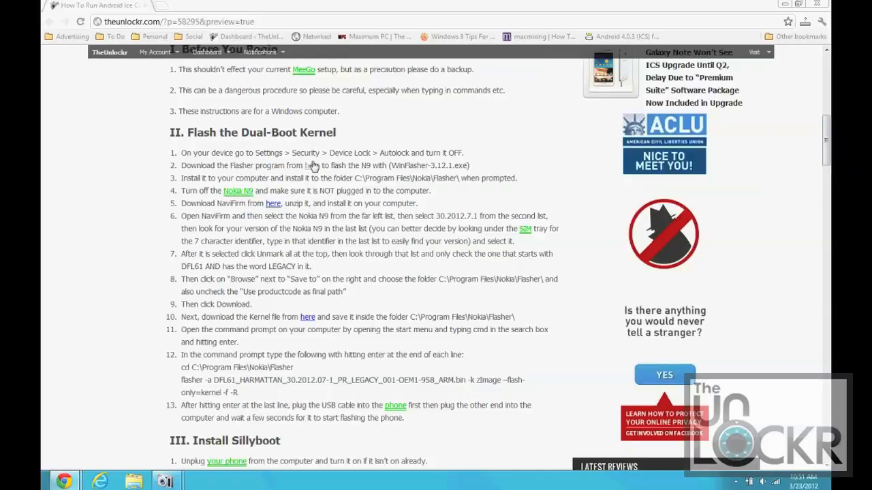
Download WinFlasher_3.12.1.exe from MediaFire, overwriting the existing copy in Downloads.
click(314, 165)
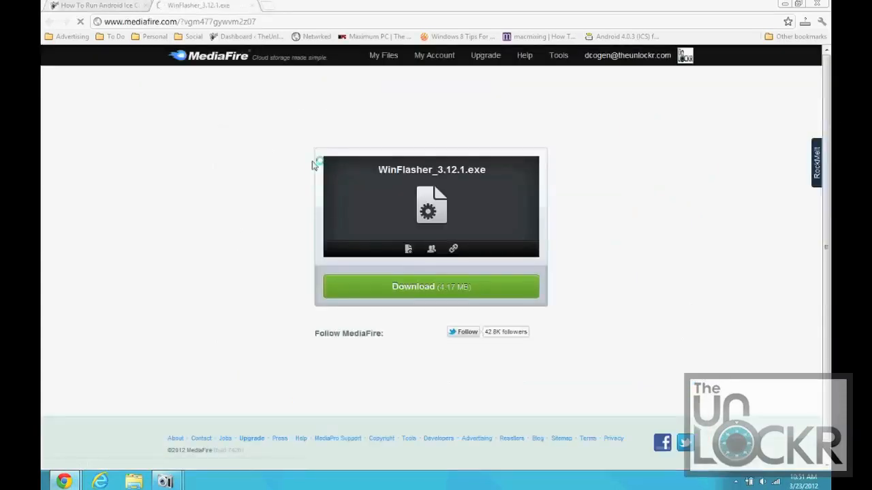
click(431, 287)
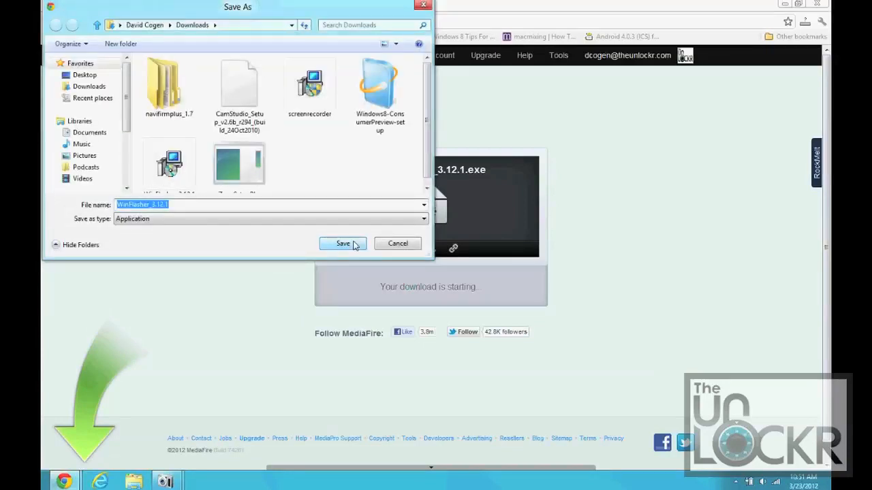
click(343, 244)
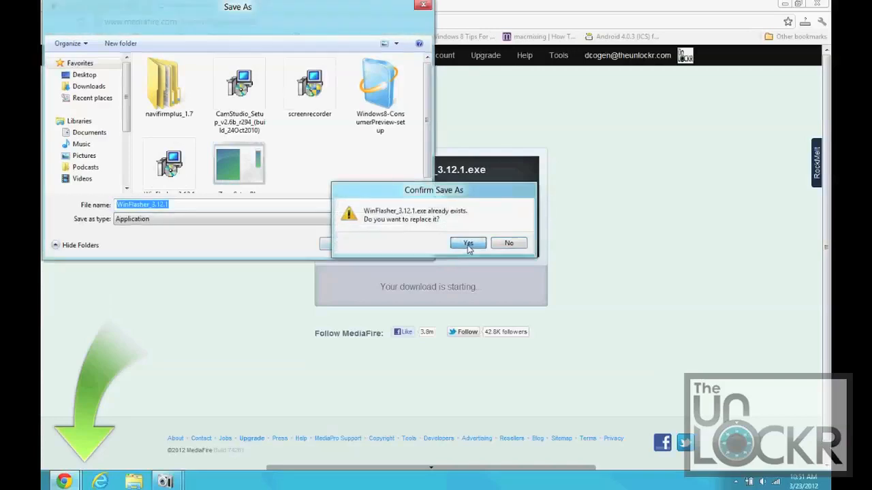
click(467, 243)
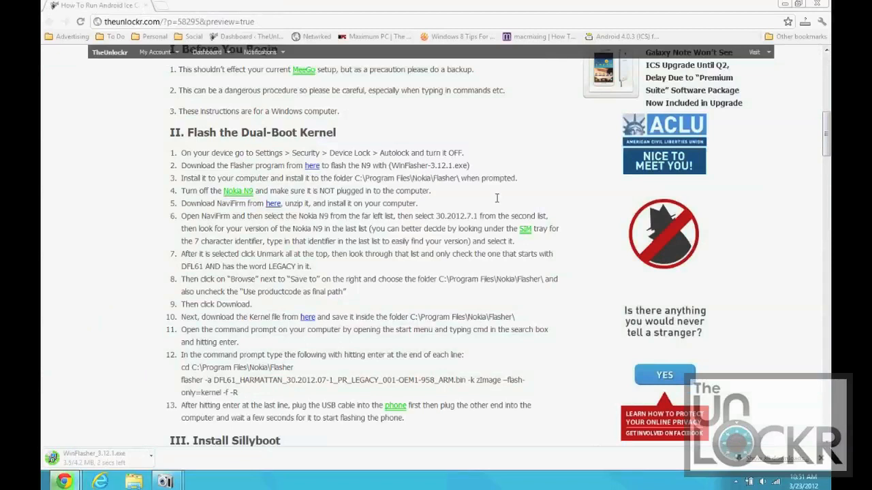
mouse_move(144, 360)
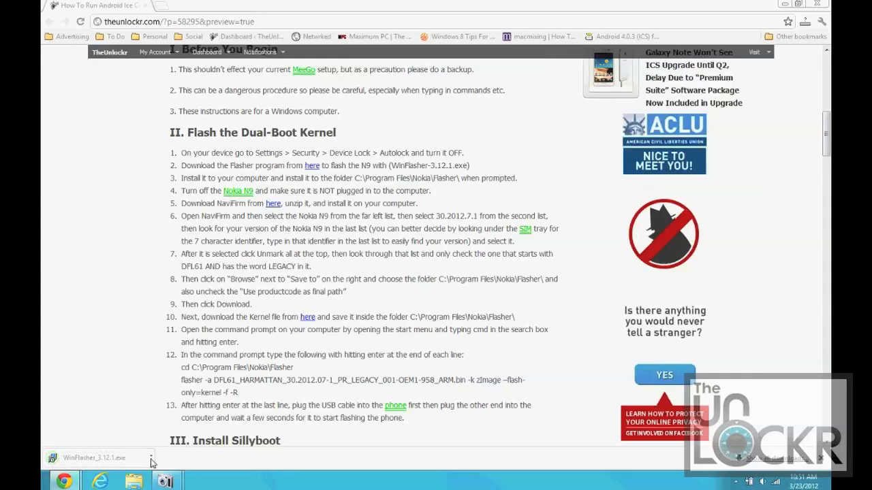
mouse_move(201, 421)
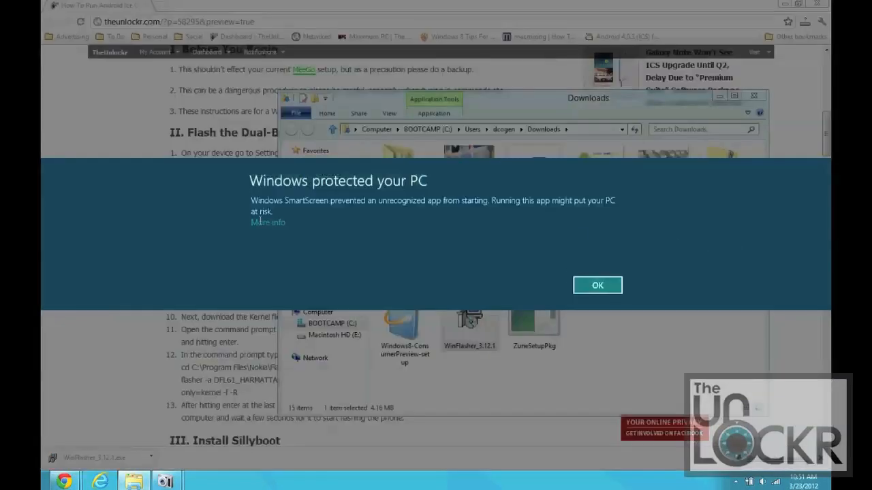
Bypass SmartScreen and install Flasher 3.12.1 with default folder and Start Menu settings.
click(267, 222)
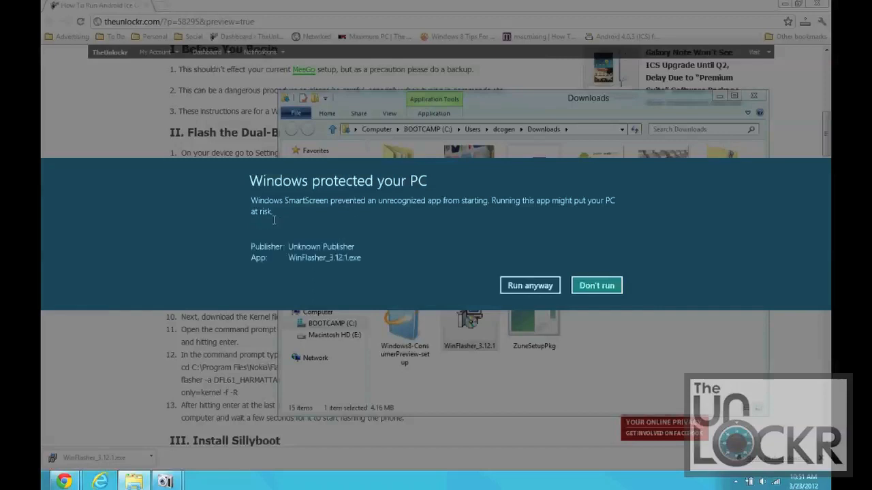
click(530, 285)
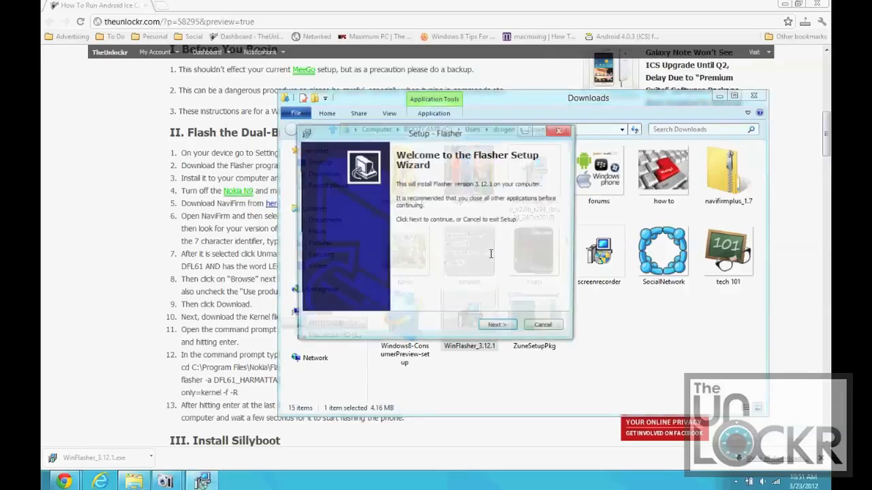
click(497, 324)
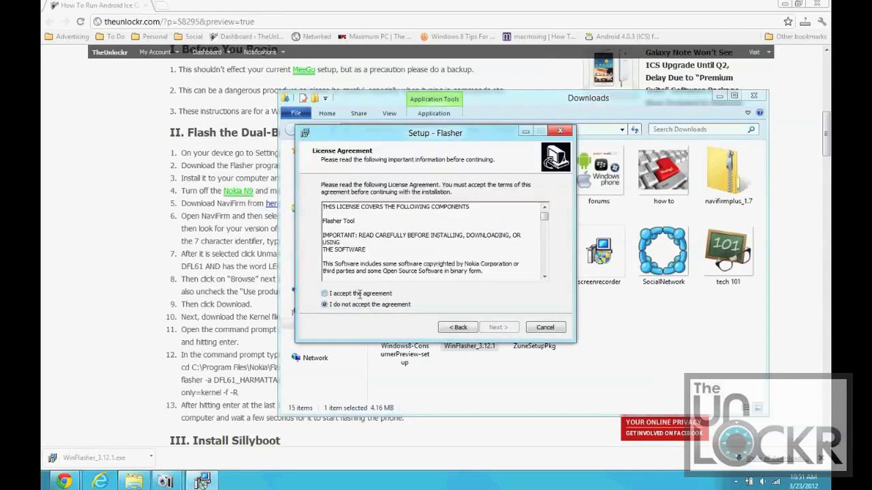
click(498, 327)
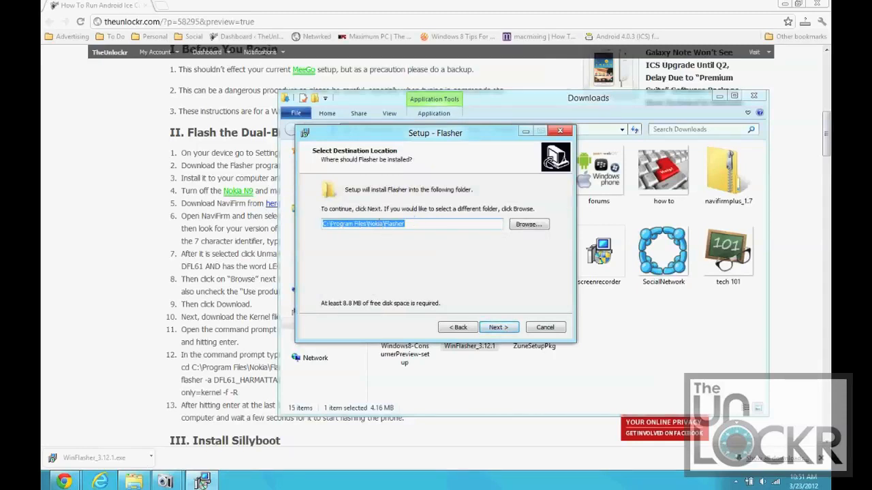
click(498, 327)
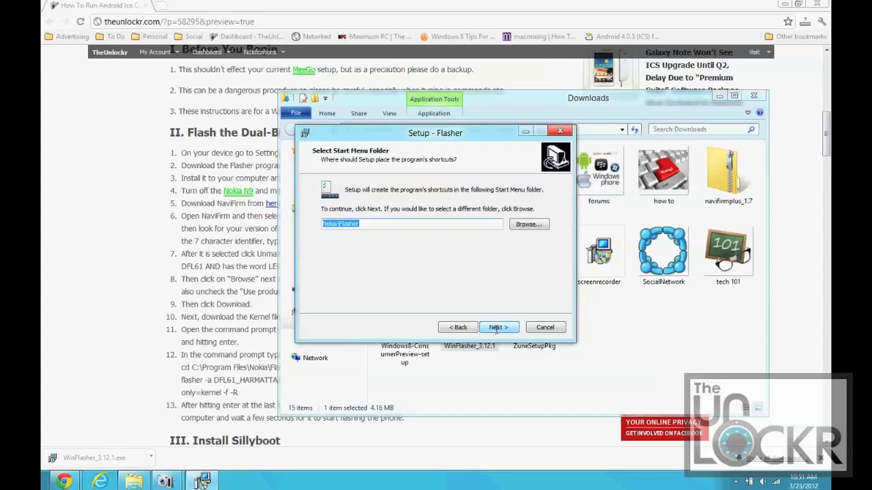
click(498, 328)
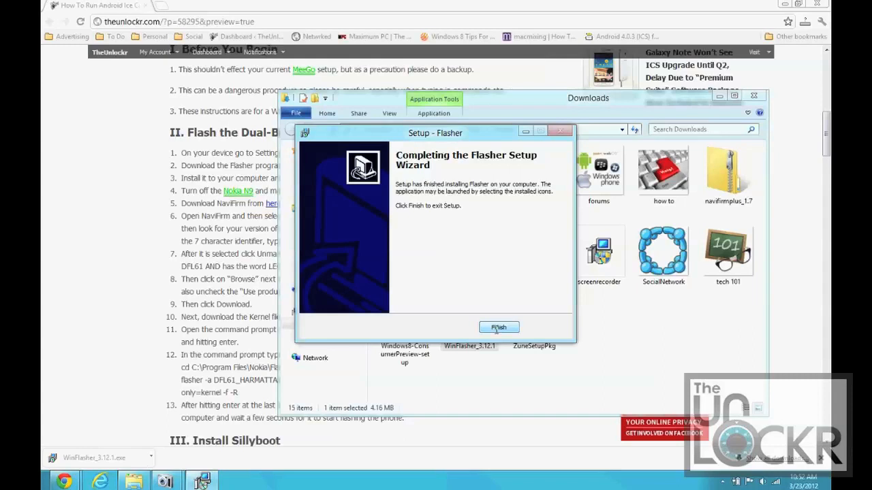
click(498, 328)
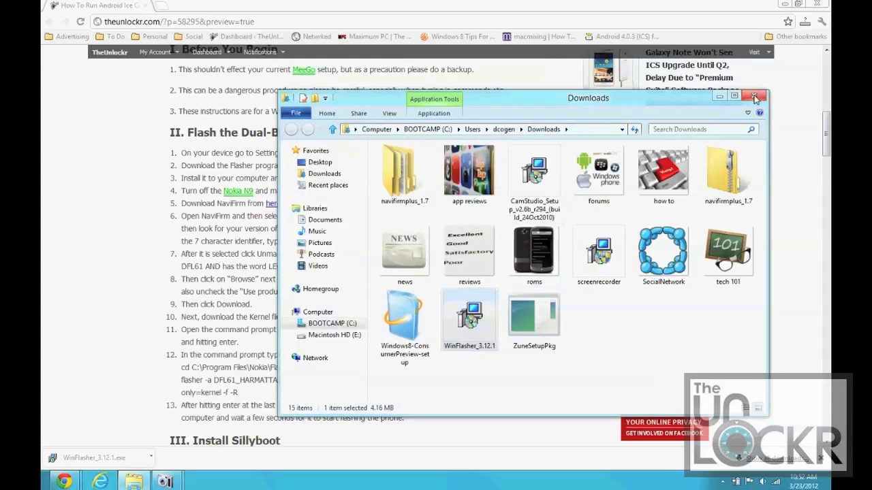
Close Downloads, visit the NaviFirm+ 1.7 download, cancel saving, and close that tab.
click(754, 97)
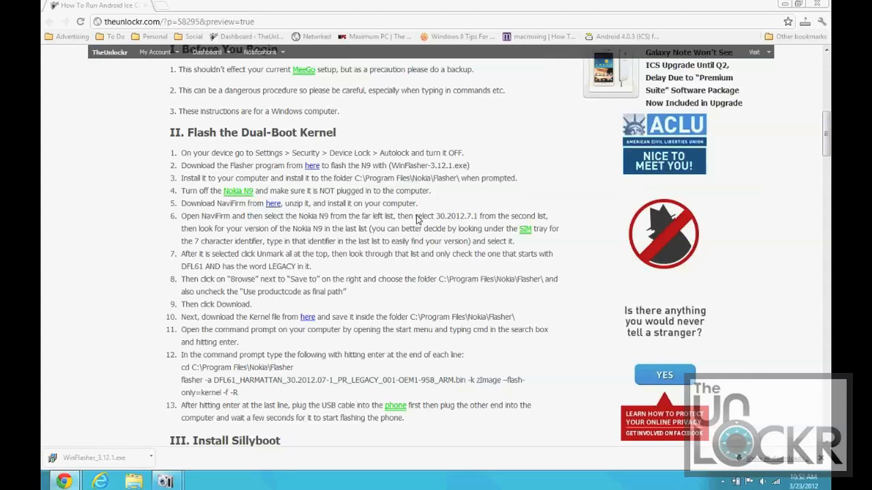
mouse_move(260, 212)
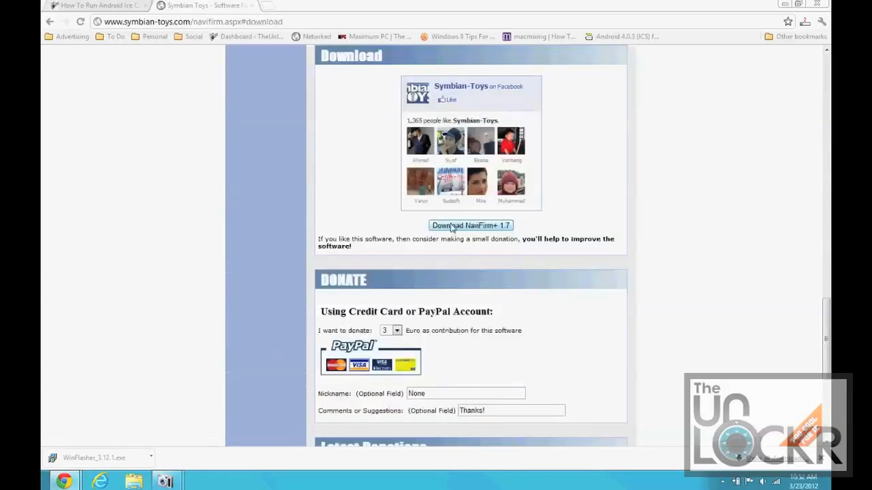
click(471, 225)
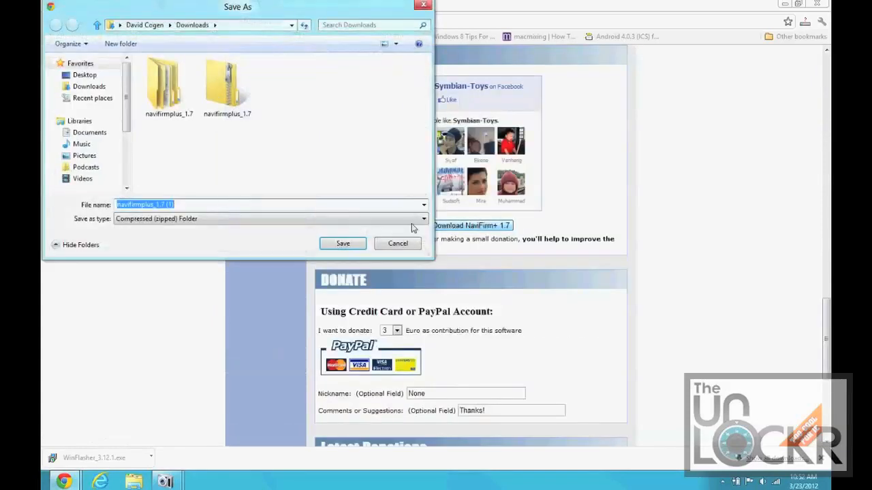
mouse_move(397, 244)
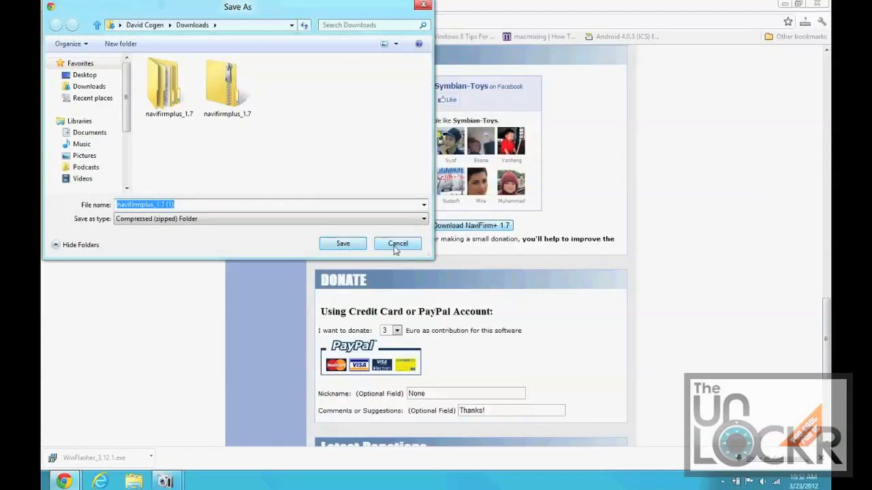
click(397, 244)
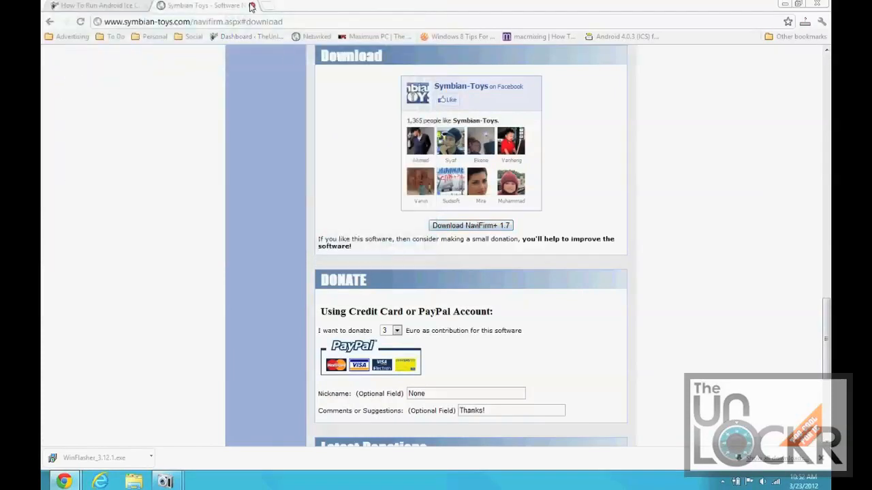
click(252, 6)
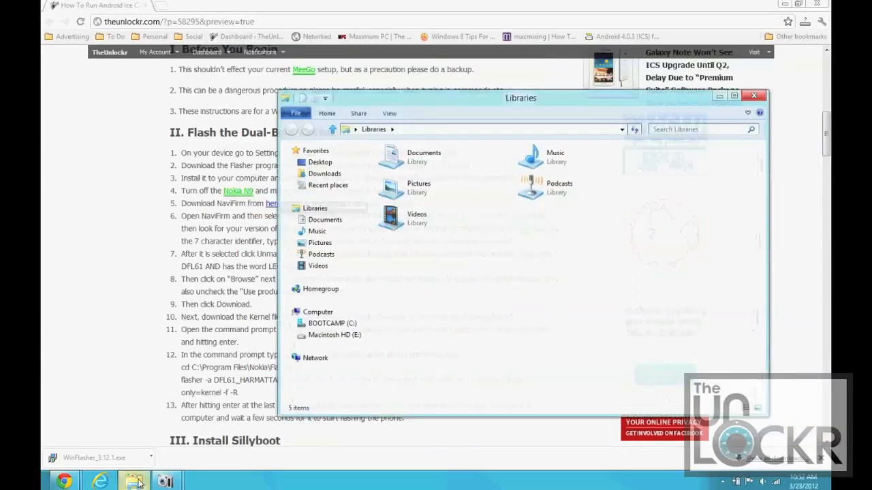
Open the NaviFirm+ 1.7 folder in Downloads and open NaviFirmPlus's context menu.
click(324, 173)
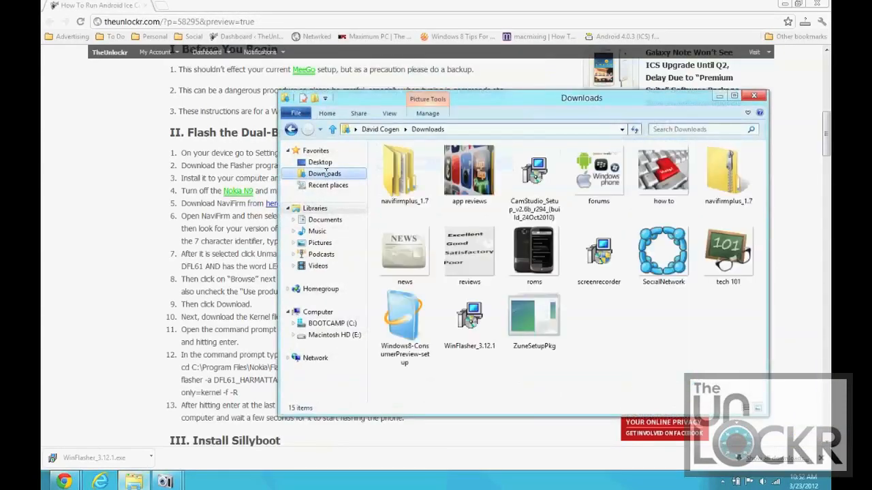
click(728, 174)
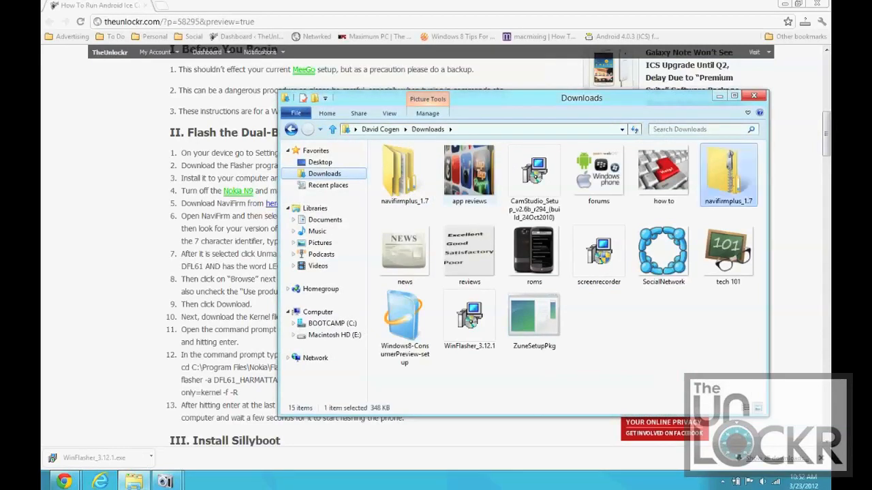
right_click(728, 173)
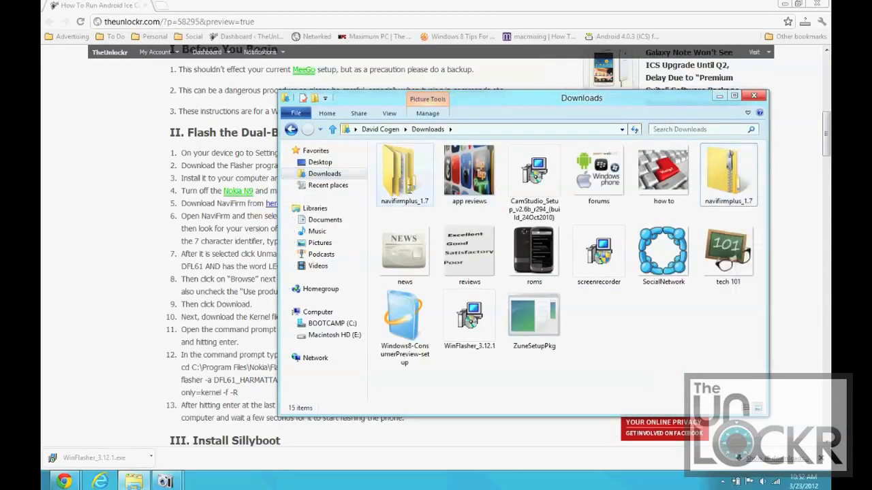
right_click(407, 163)
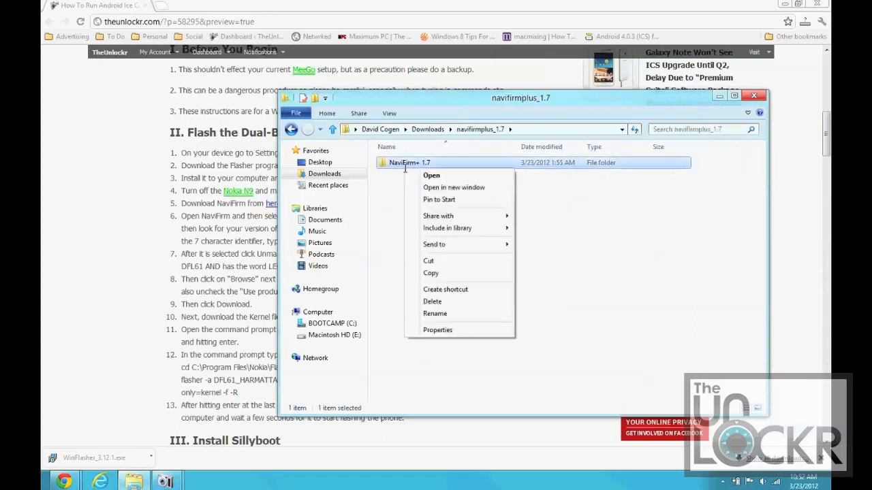
click(431, 175)
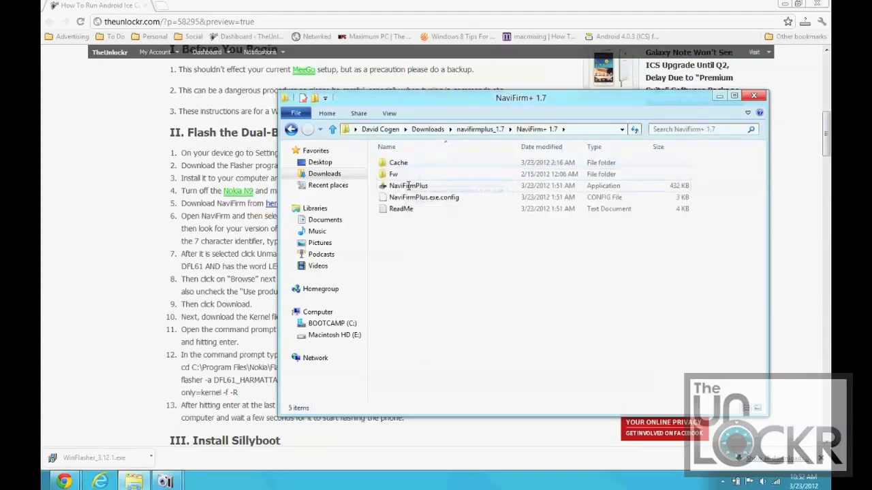
right_click(407, 185)
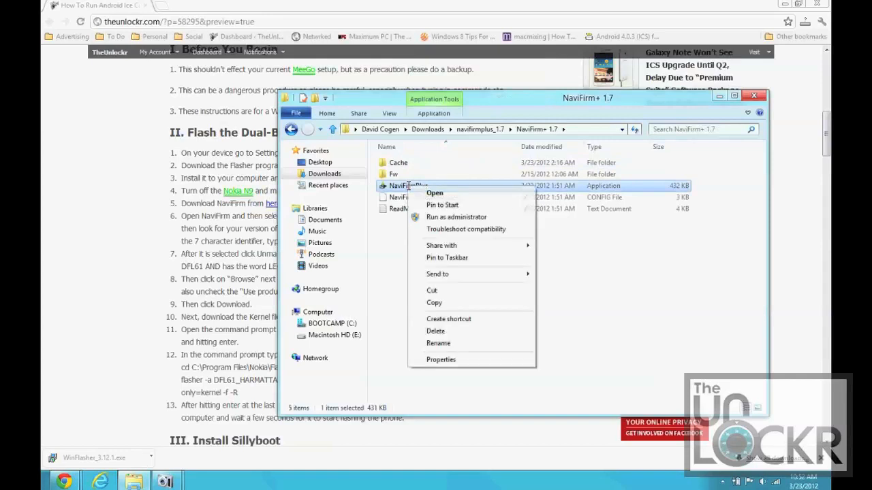